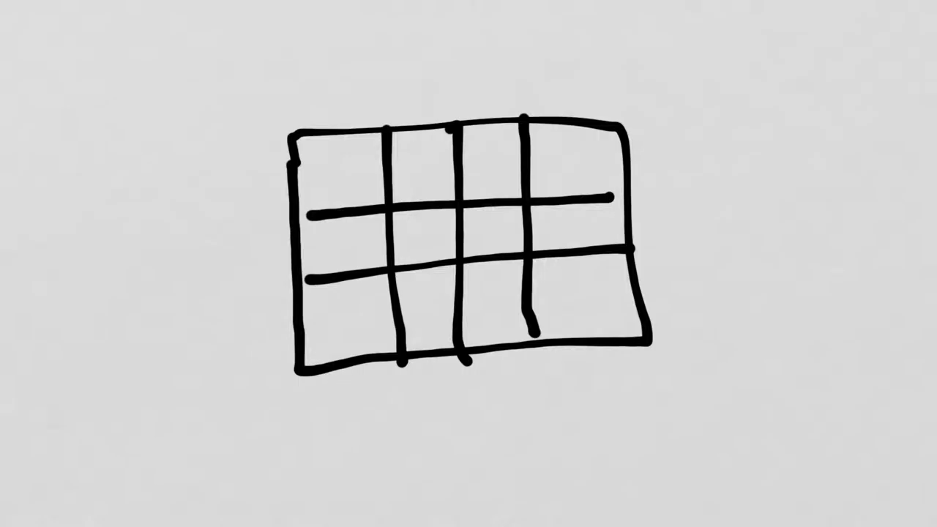
# - Label the grid's sides 3 and 4 and write 3 × 4 = 12 beneath it
pyautogui.write('3')
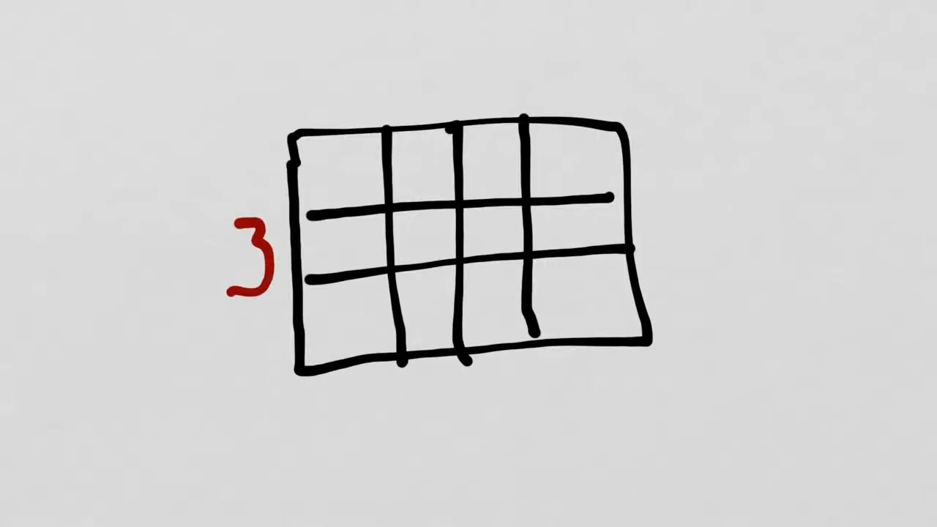
pyautogui.write('4')
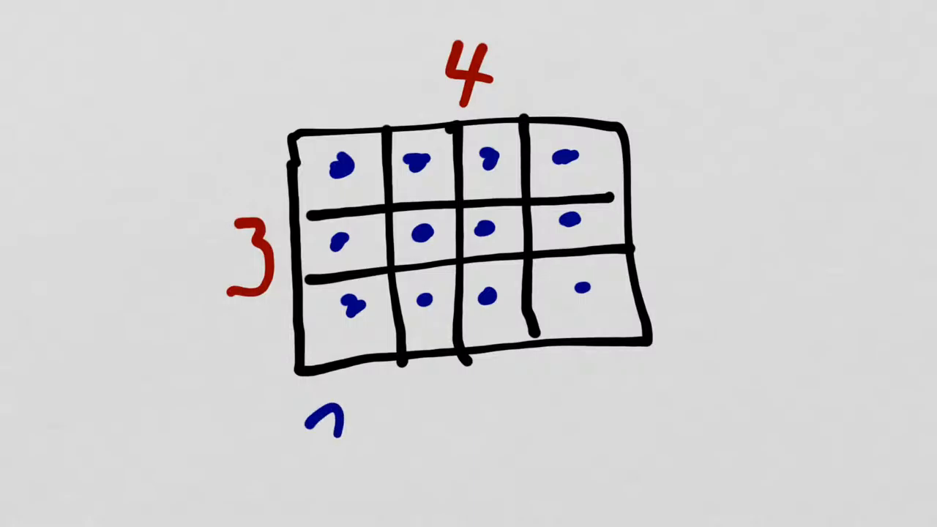
pyautogui.write('3x')
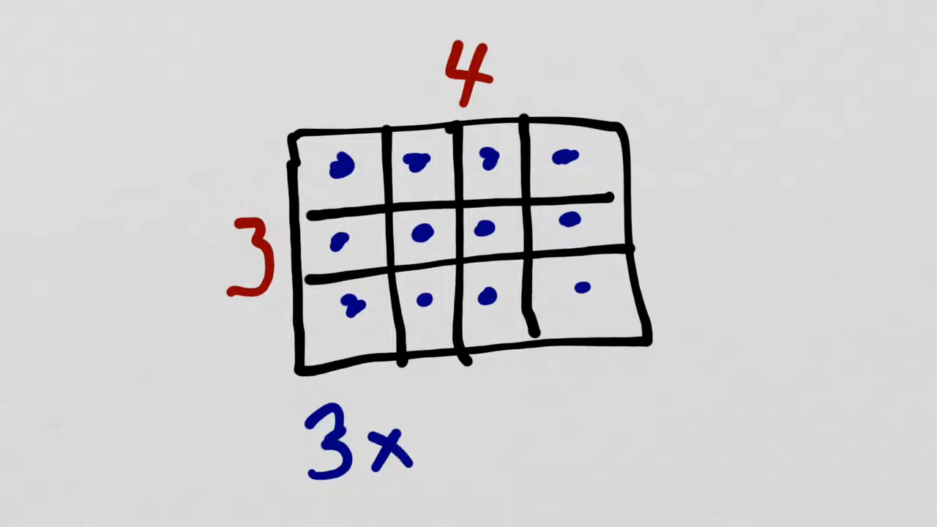
pyautogui.write('4y')
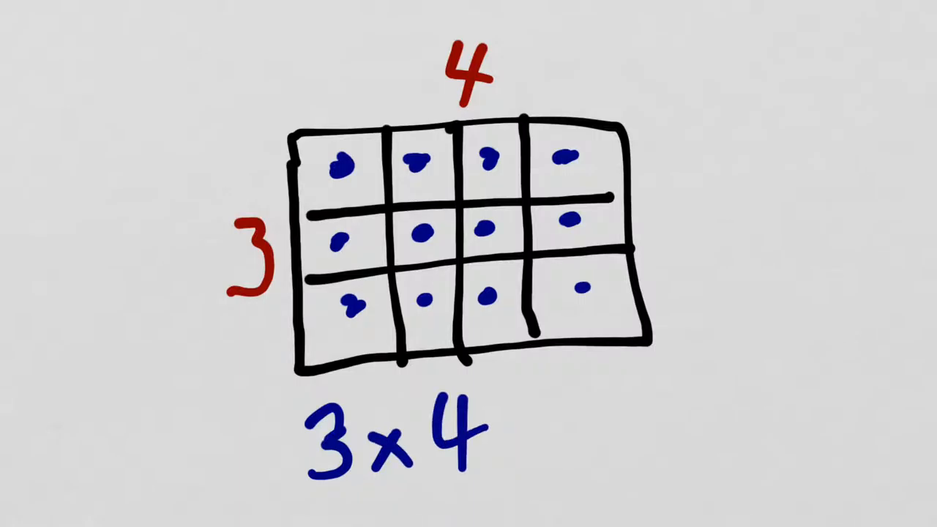
pyautogui.write('= 1')
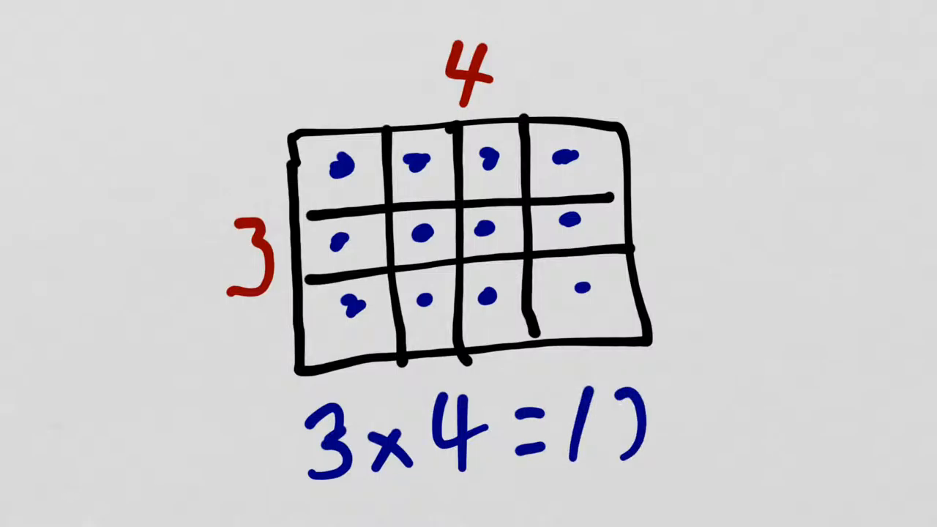
pyautogui.write('2')
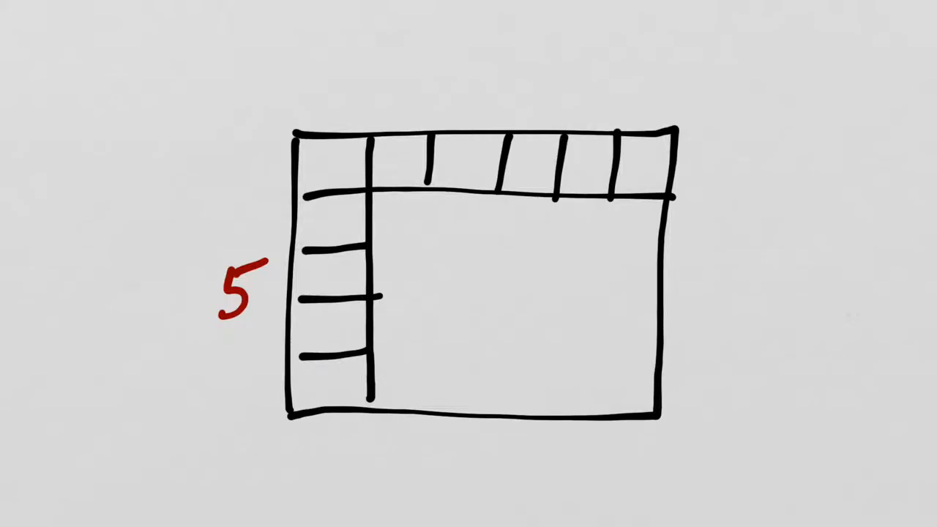
# - Label the rectangle's top 6 and sketch blue row and column lines into unit squares
pyautogui.write('6')
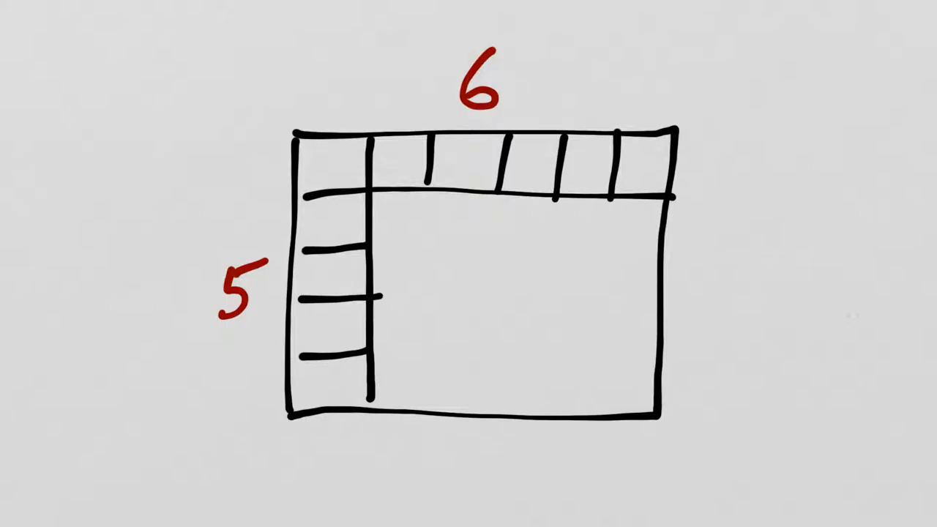
pyautogui.click(387, 240)
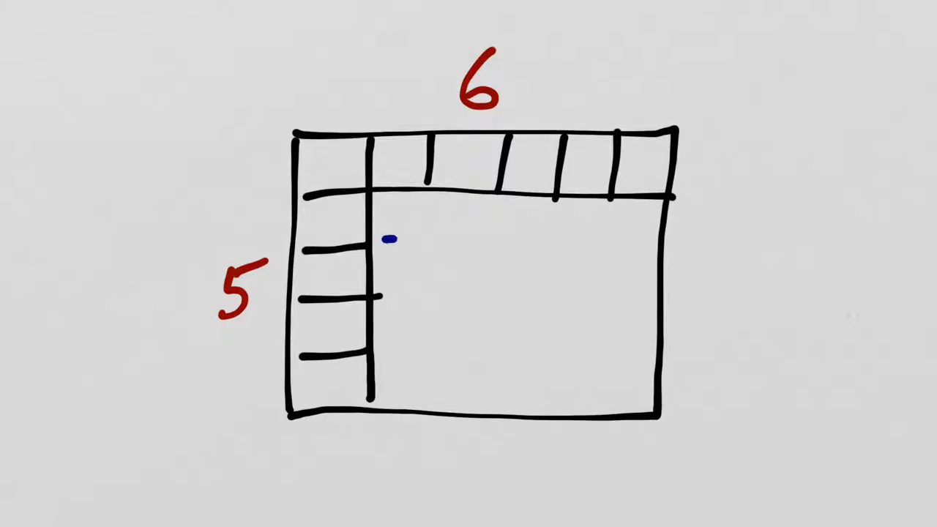
pyautogui.moveTo(381, 240); pyautogui.dragTo(659, 240)
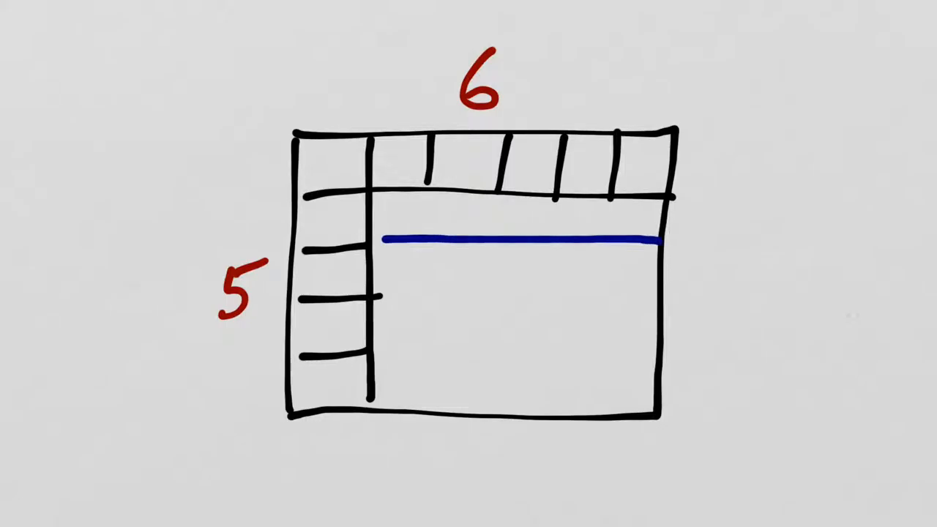
pyautogui.moveTo(380, 299); pyautogui.dragTo(652, 299)
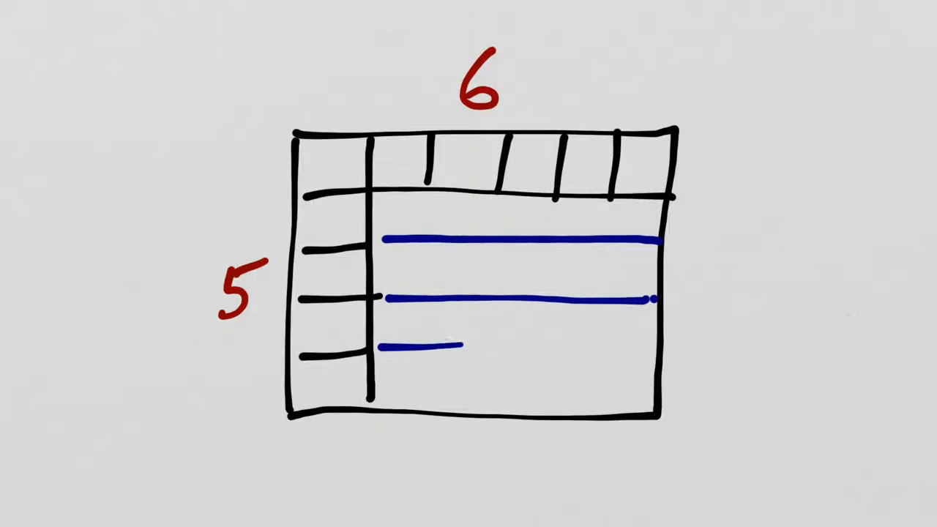
pyautogui.moveTo(454, 345); pyautogui.dragTo(637, 342)
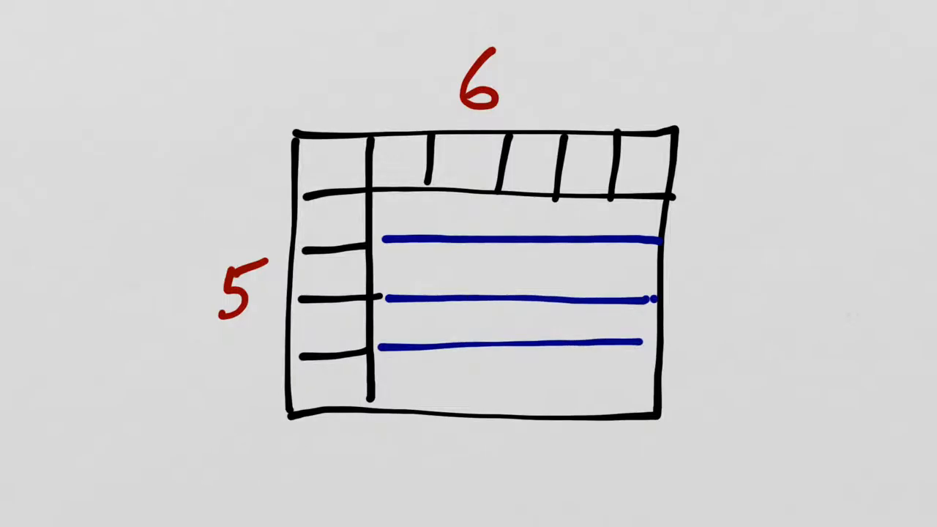
pyautogui.moveTo(428, 180); pyautogui.dragTo(429, 385)
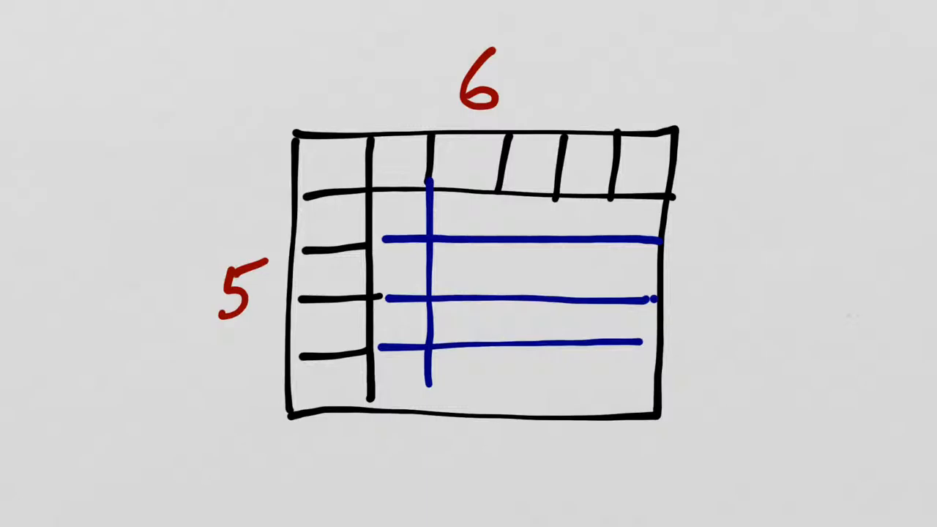
pyautogui.moveTo(494, 187); pyautogui.dragTo(505, 374)
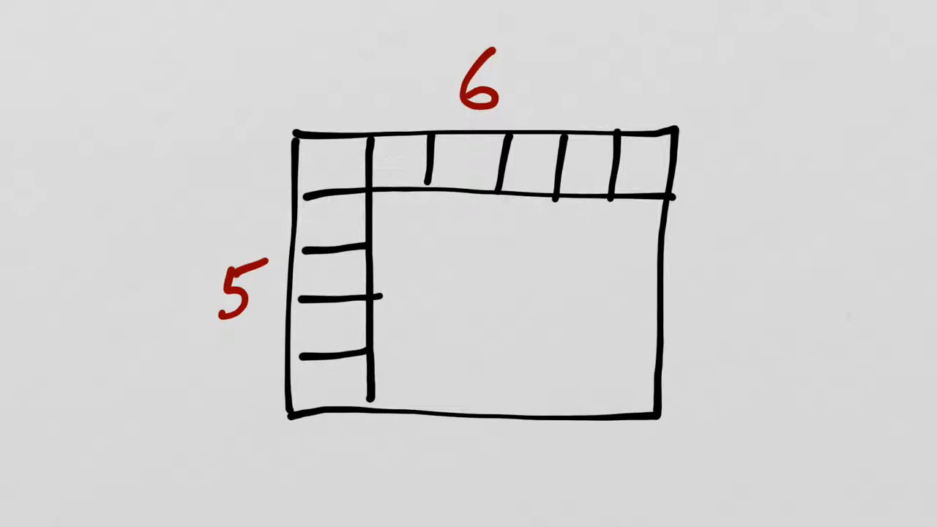
# - Write the area as A = 5 × 6 = 30 sq units
pyautogui.write('A')
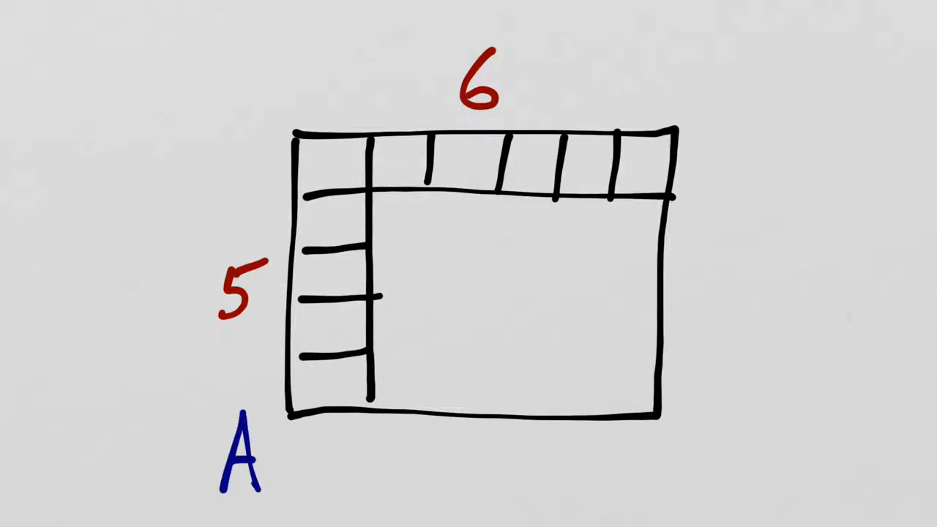
pyautogui.write('=5')
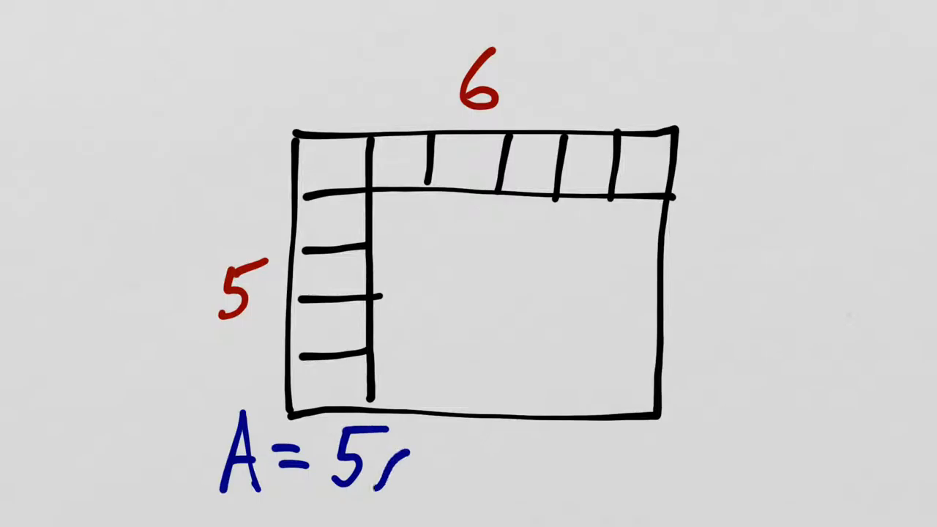
pyautogui.write('x6 =')
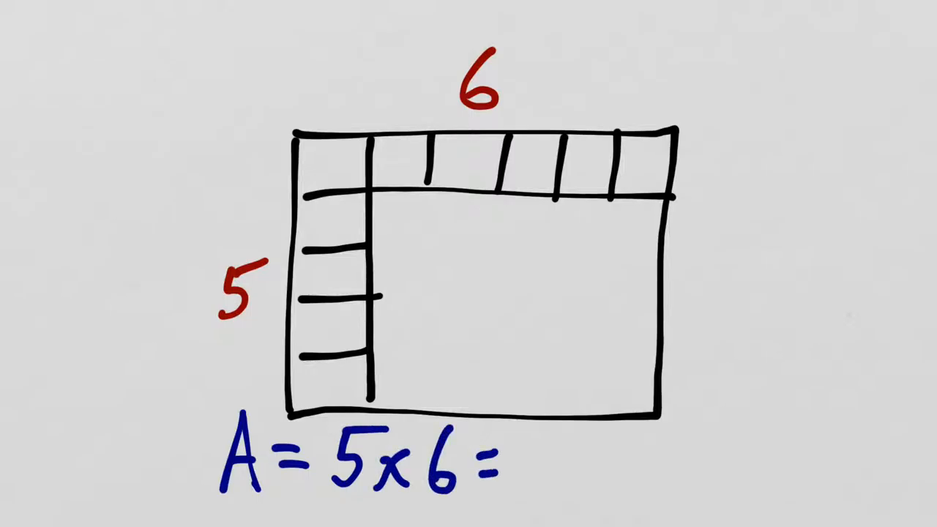
pyautogui.write('3')
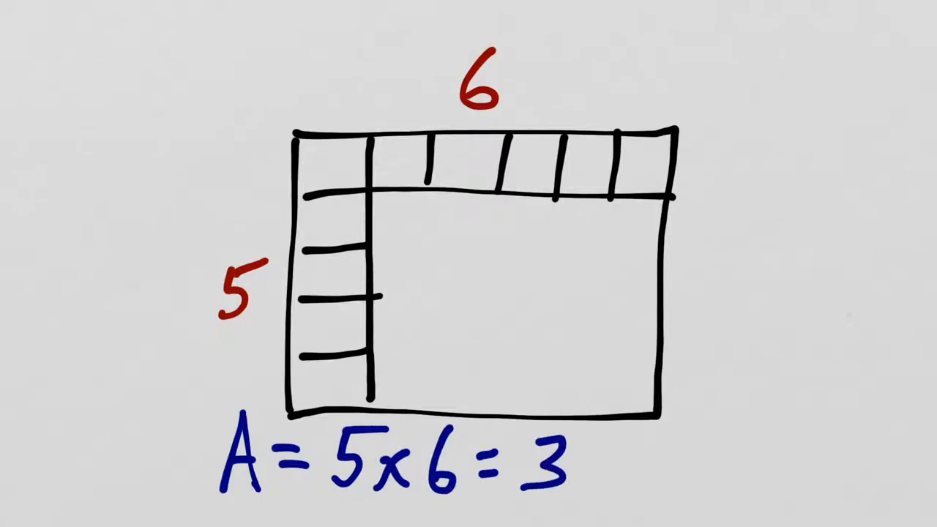
pyautogui.write('0')
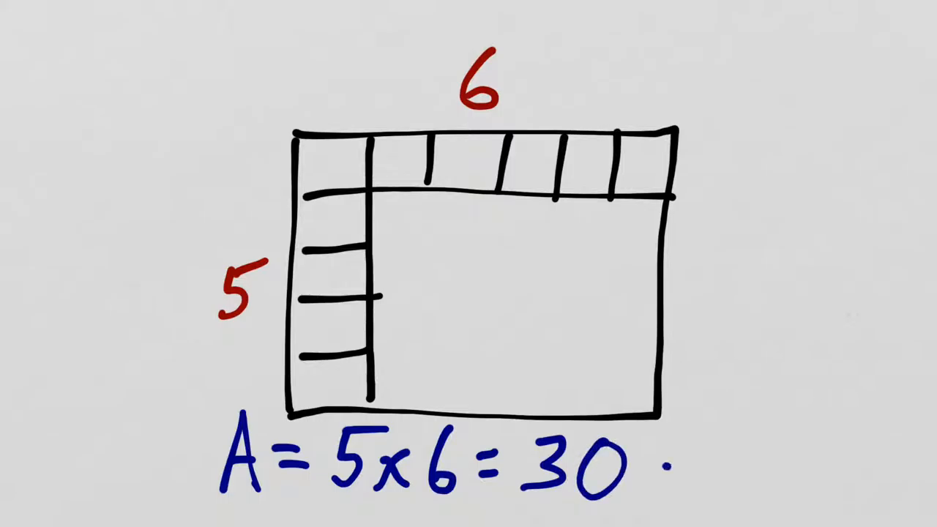
pyautogui.write('sq')
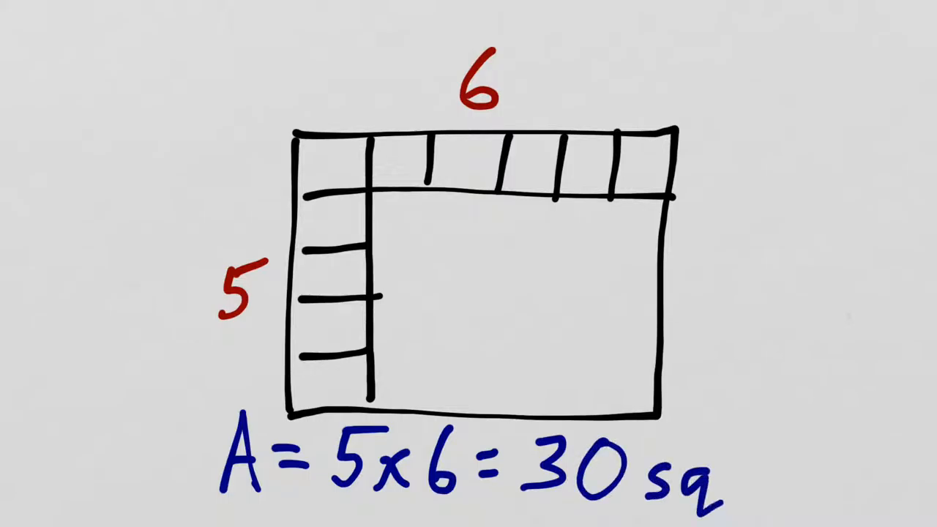
pyautogui.write('uni')
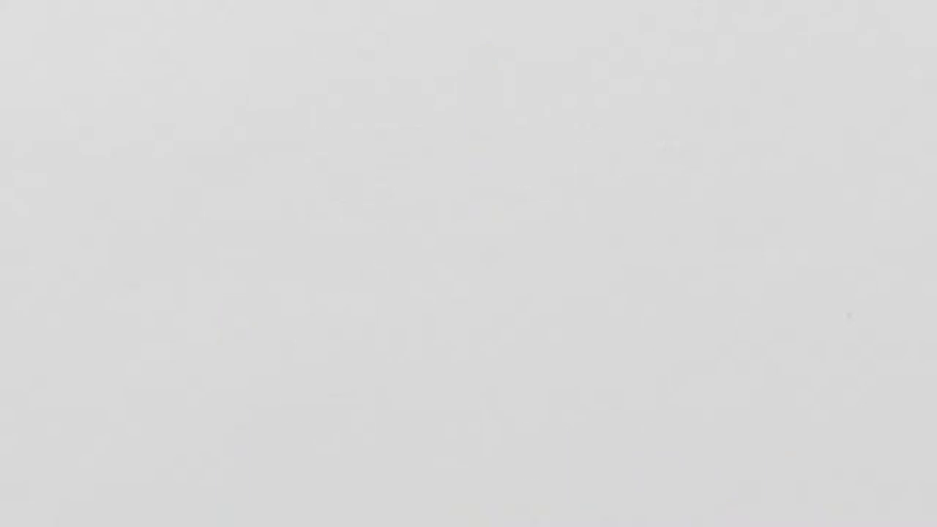
# - Draw a new rectangle and label its sides 3 in and 6 in
pyautogui.moveTo(285, 131); pyautogui.dragTo(293, 375)
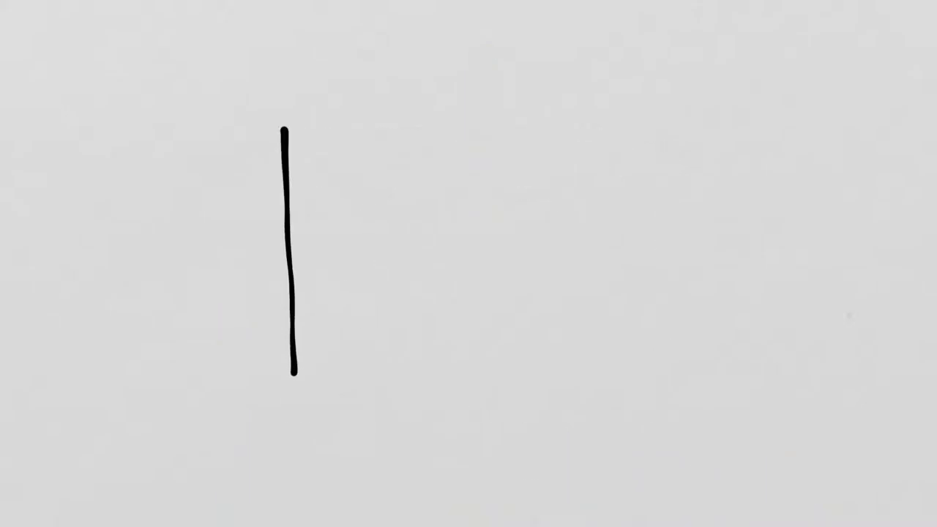
pyautogui.moveTo(285, 128); pyautogui.dragTo(627, 395)
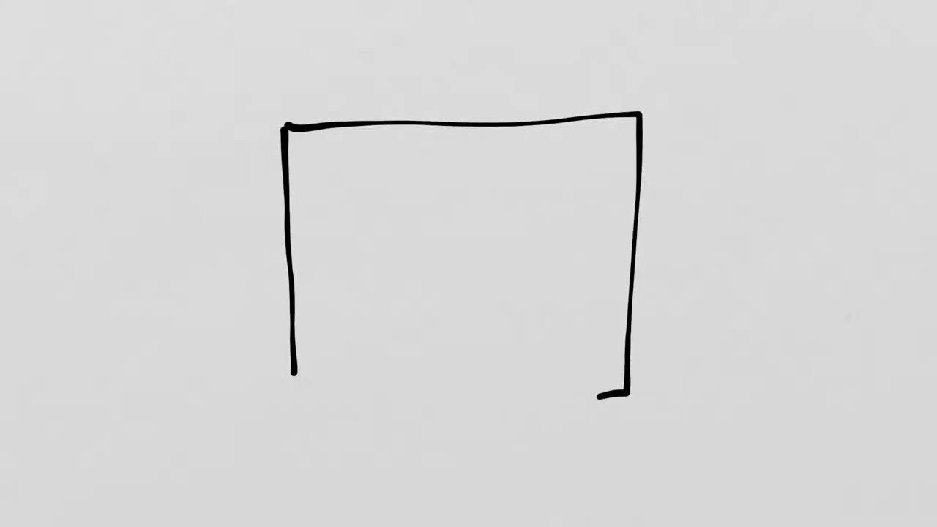
pyautogui.moveTo(293, 370); pyautogui.dragTo(623, 392)
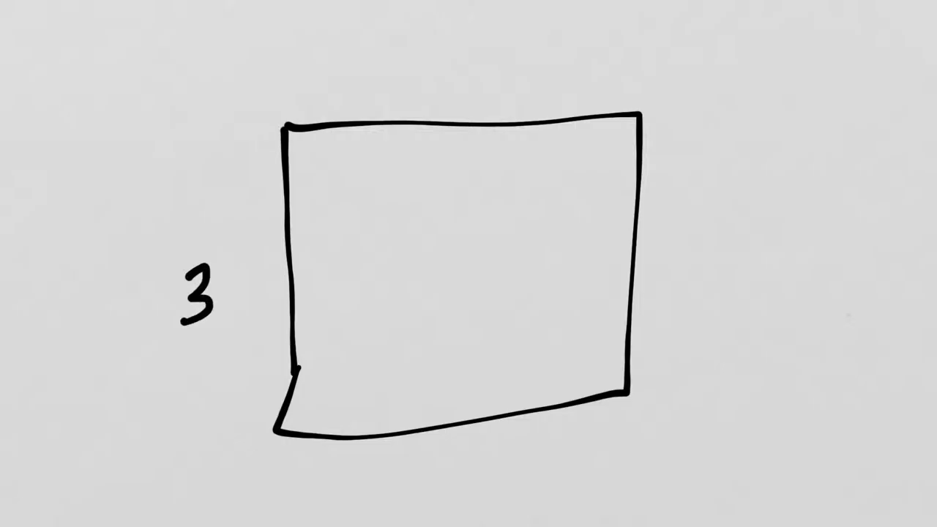
pyautogui.write('in')
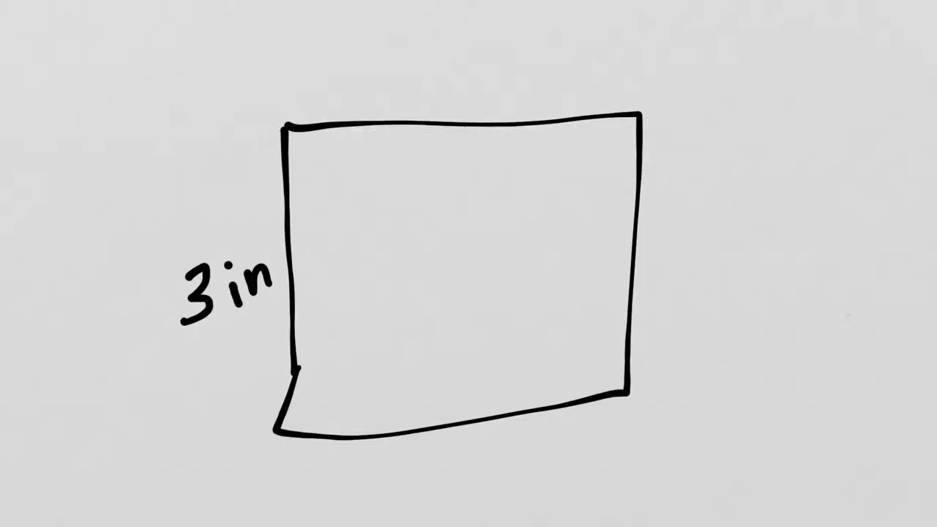
pyautogui.write('L')
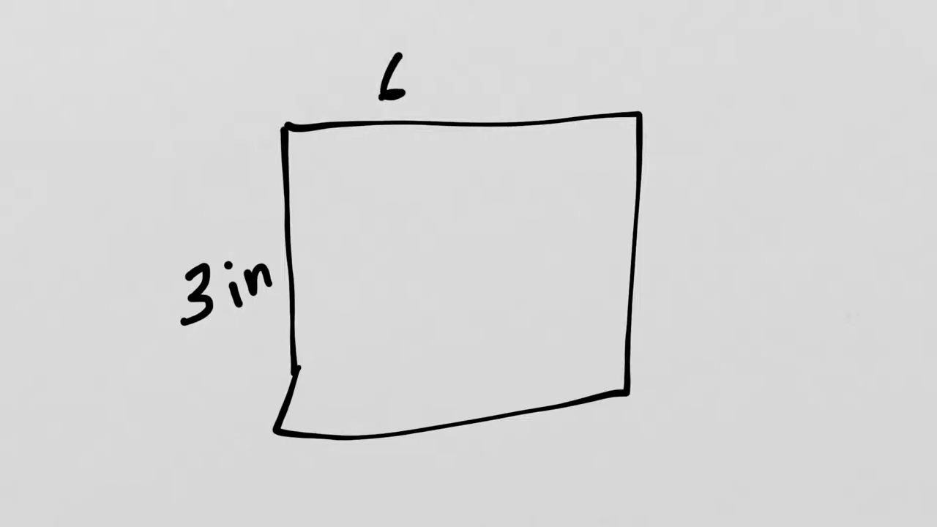
pyautogui.write('in')
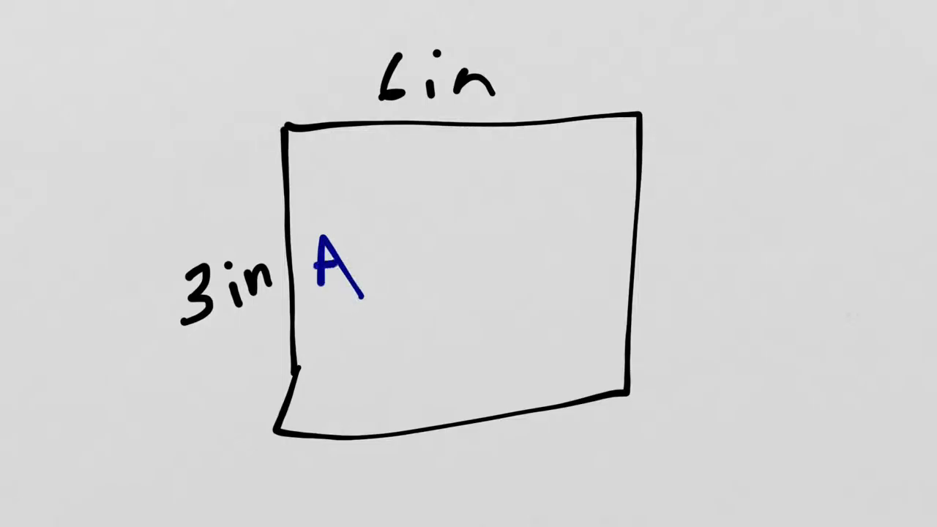
# - Write the area inside the rectangle as 3 × 6 = 18 sq in
pyautogui.write('=')
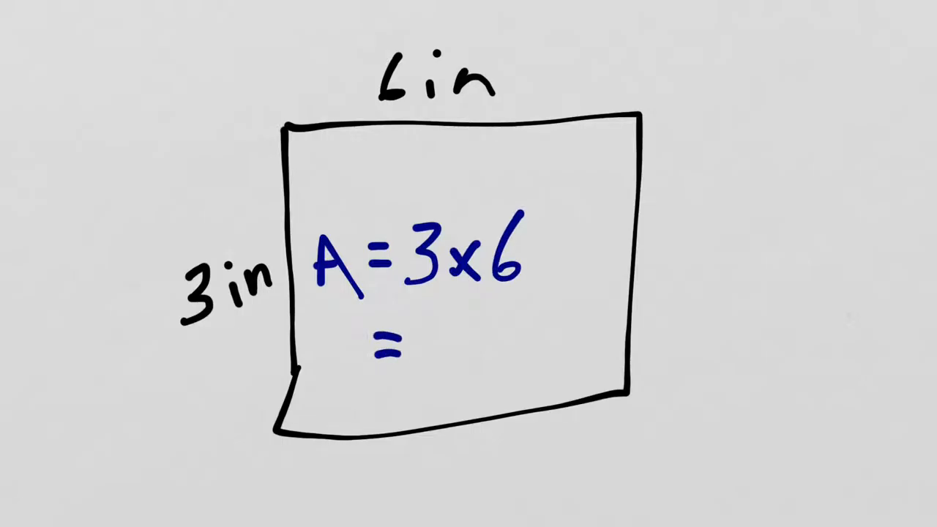
pyautogui.write('18')
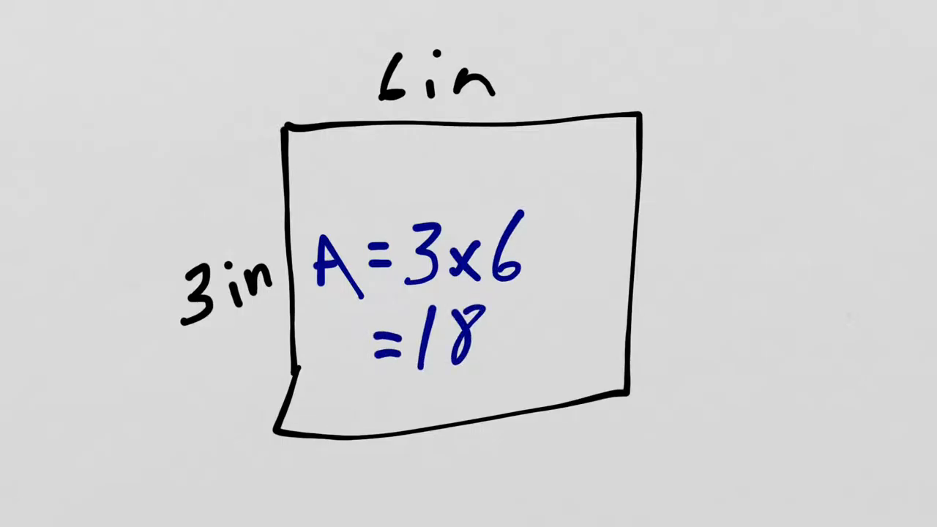
pyautogui.write('sq')
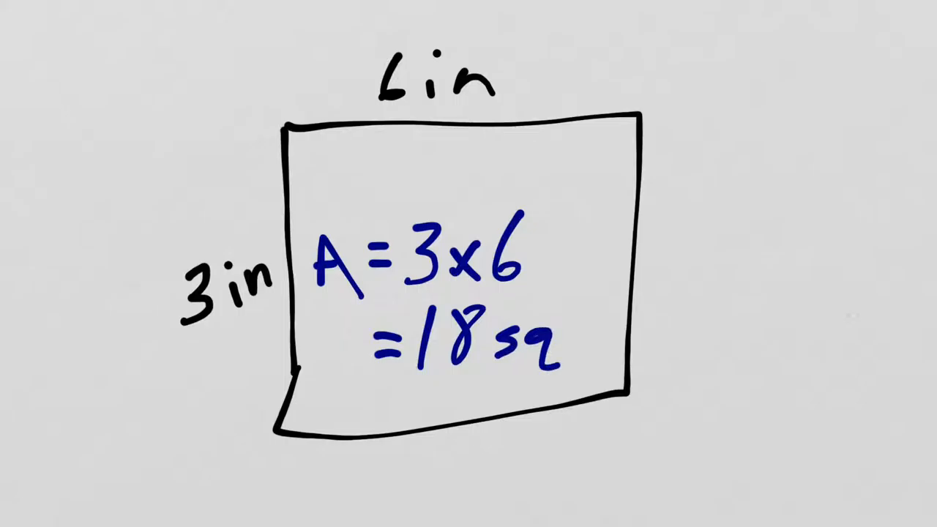
pyautogui.write('in')
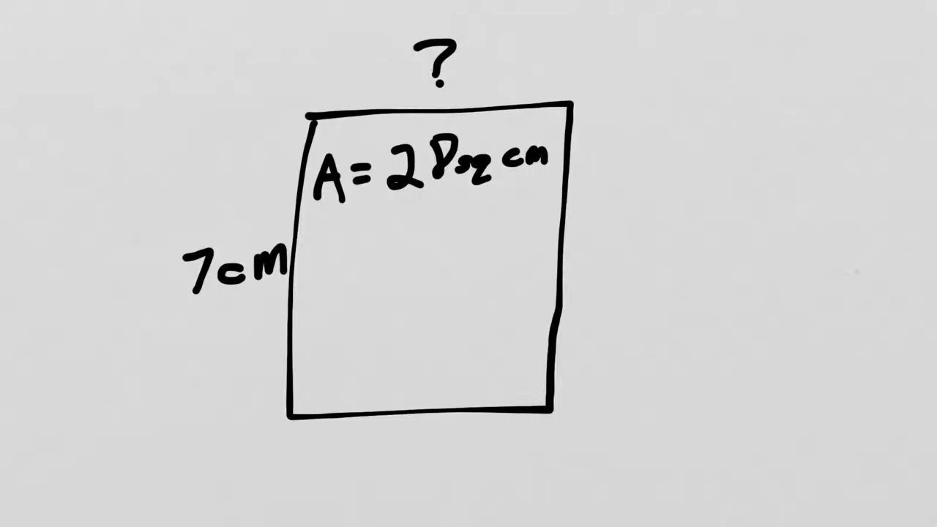
# - Write 7 × ? = 28 beside the question mark and fill in 4
pyautogui.write('7x')
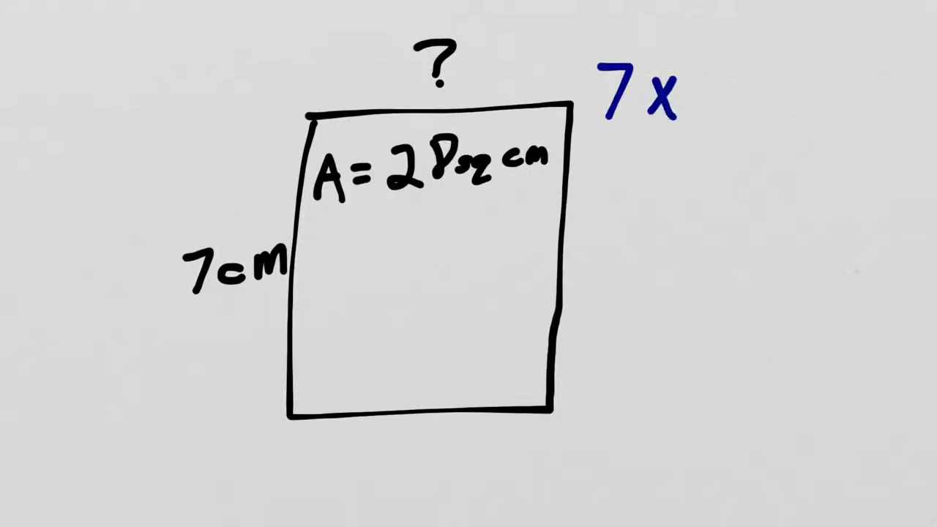
pyautogui.moveTo(696, 110); pyautogui.dragTo(776, 109)
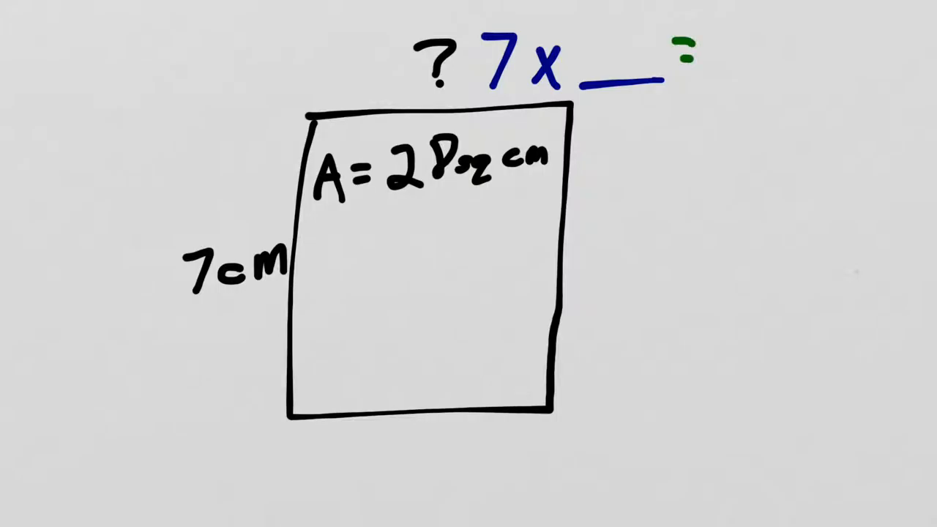
pyautogui.write('?')
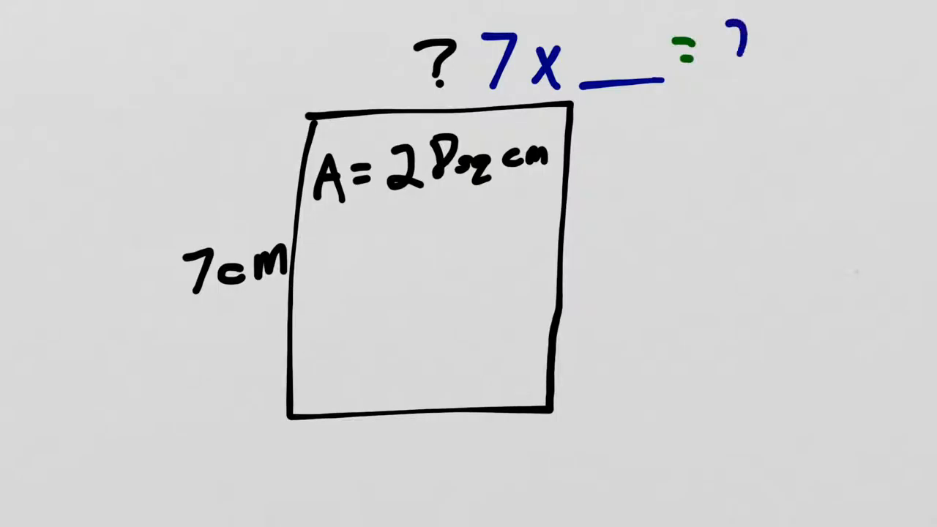
pyautogui.write('28')
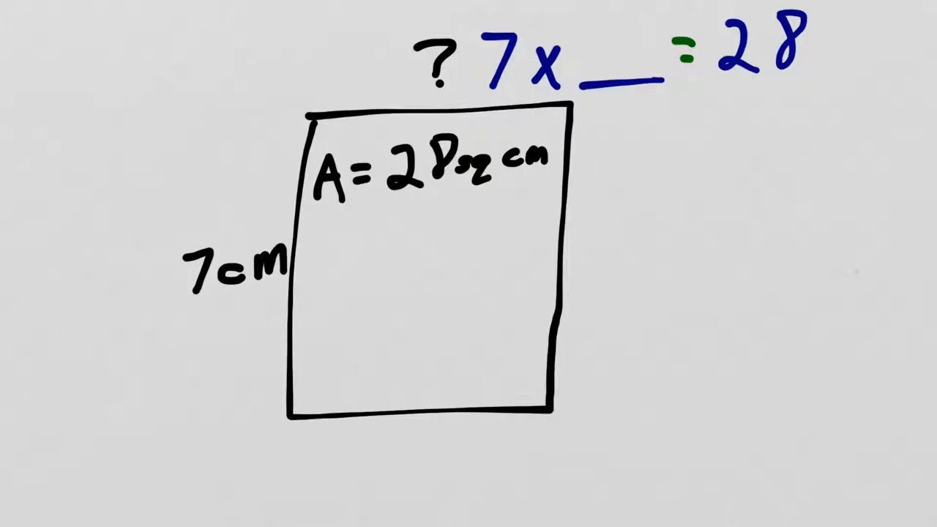
pyautogui.write('4')
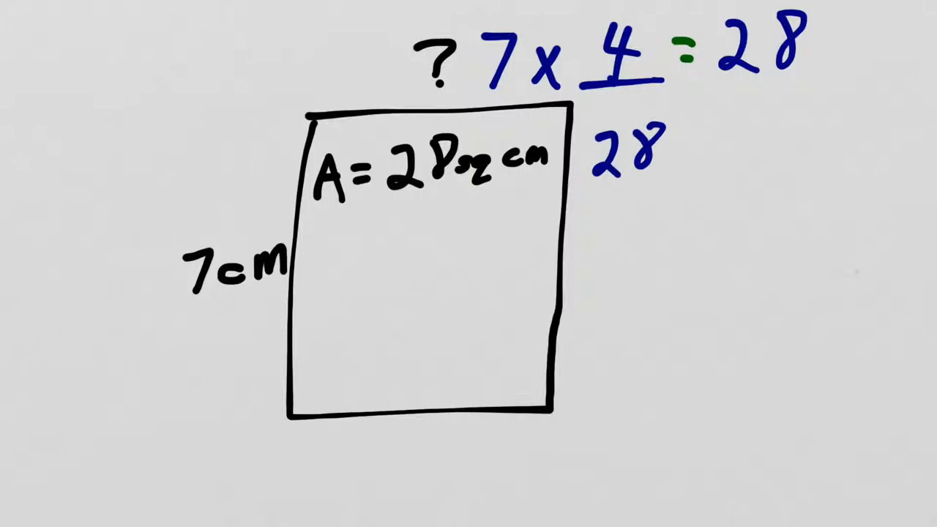
# - Write 28 ÷ 7 = 4 and label the missing side 4 cm
pyautogui.write('÷7:')
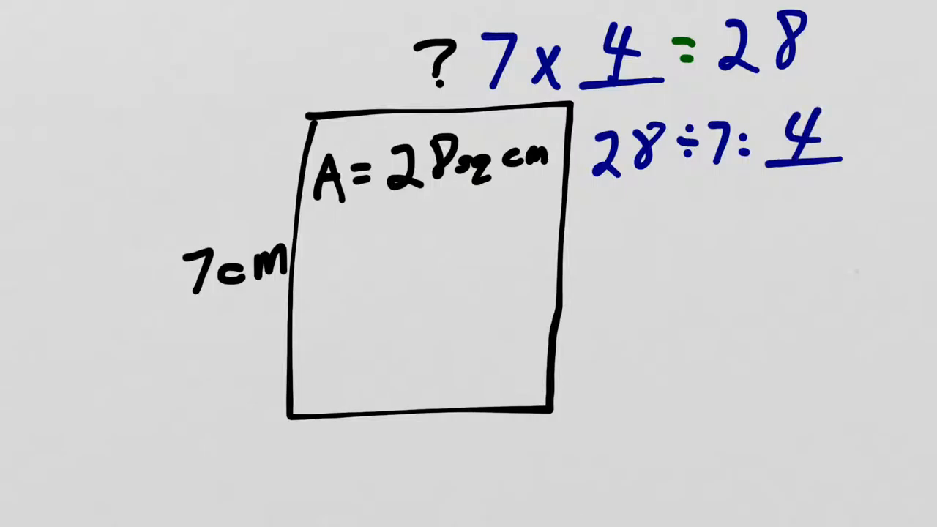
pyautogui.write('4')
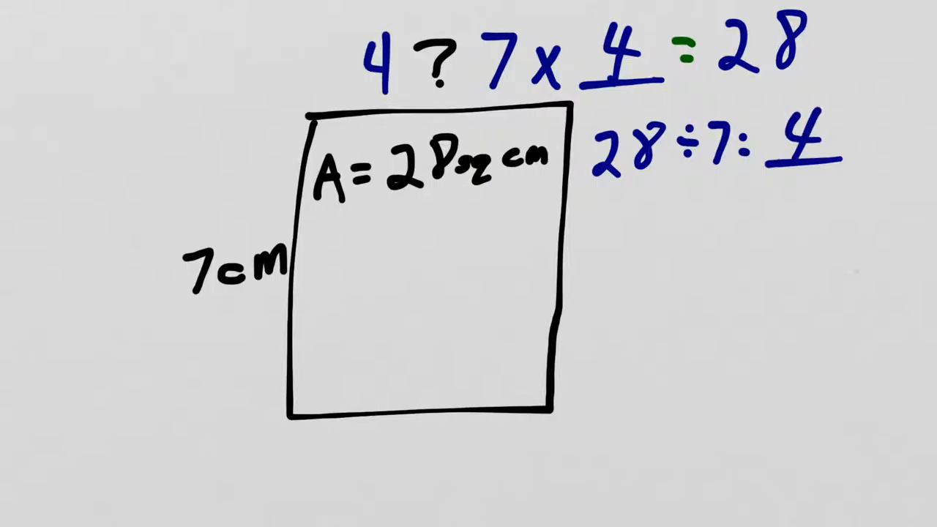
pyautogui.write('cm')
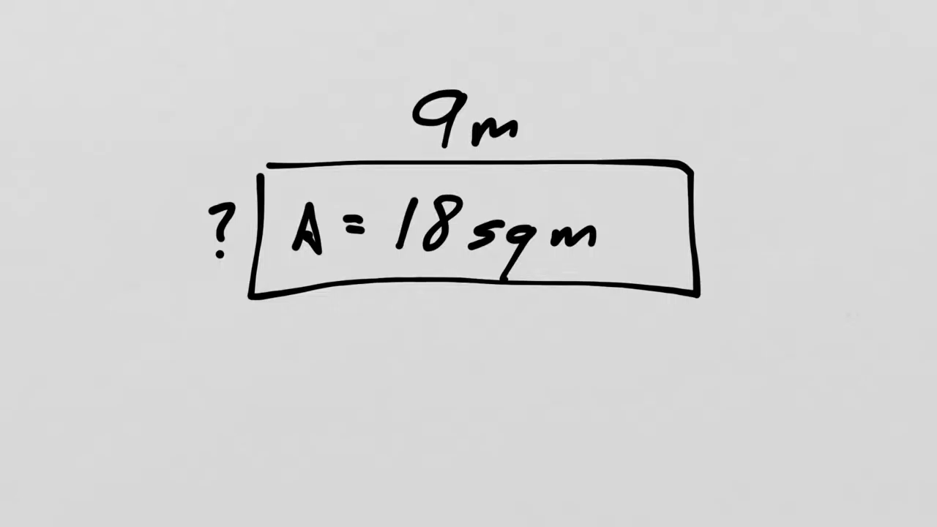
# - Write the equations _ × 9 = 18 and 18 ÷ 9 = _ with blanks
pyautogui.moveTo(168, 397); pyautogui.dragTo(212, 398)
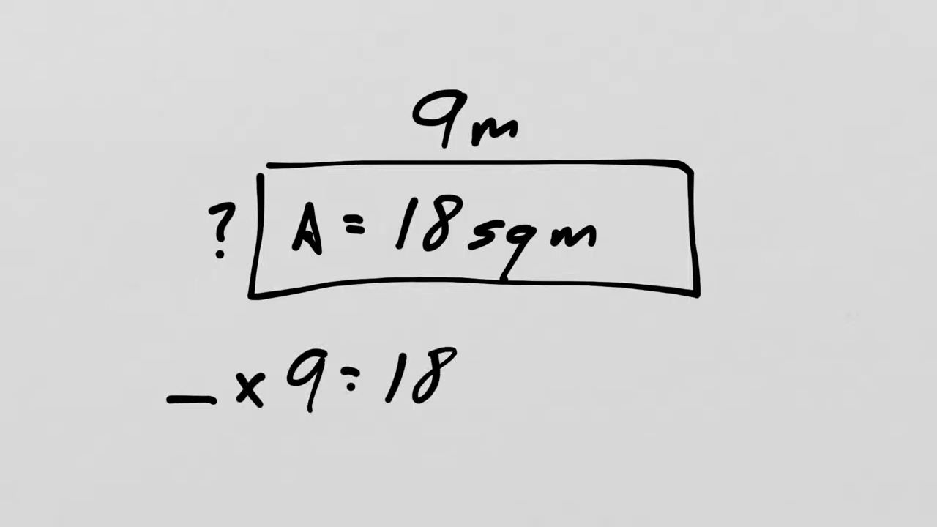
pyautogui.write('18')
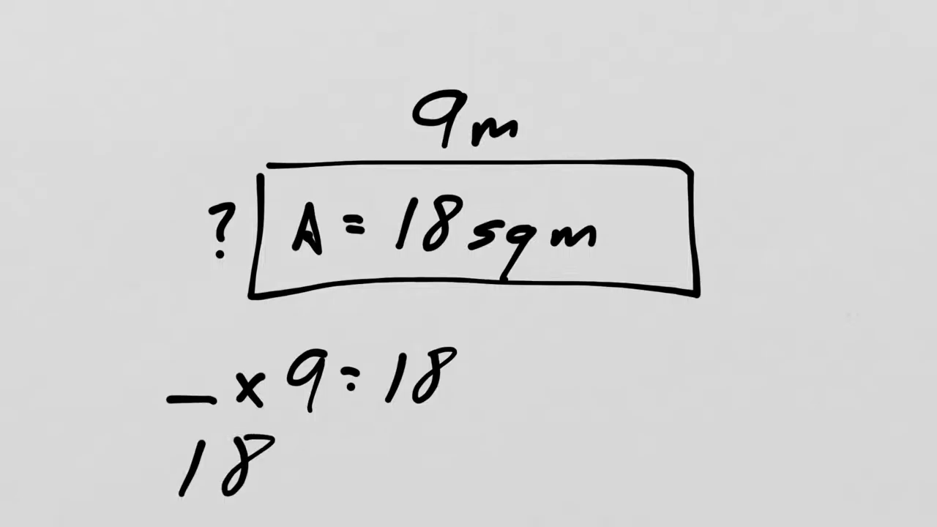
pyautogui.write('÷9')
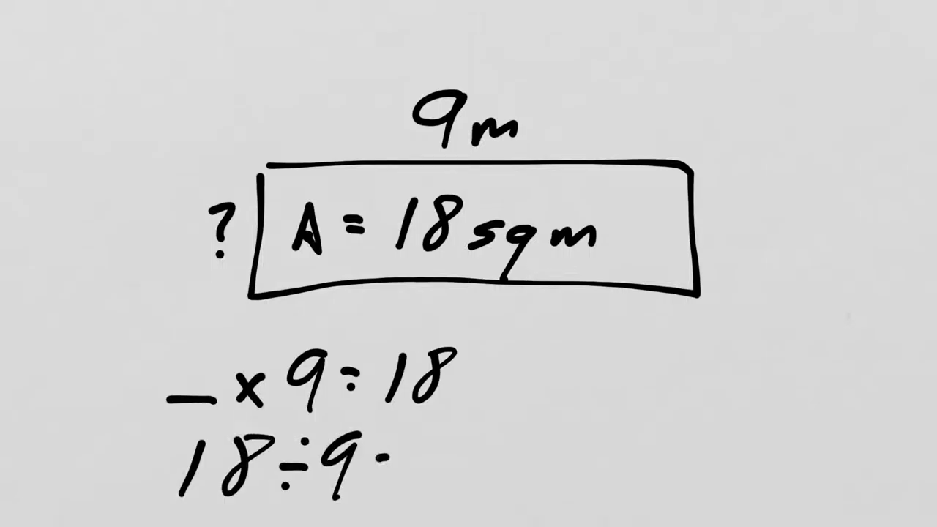
pyautogui.write('=_')
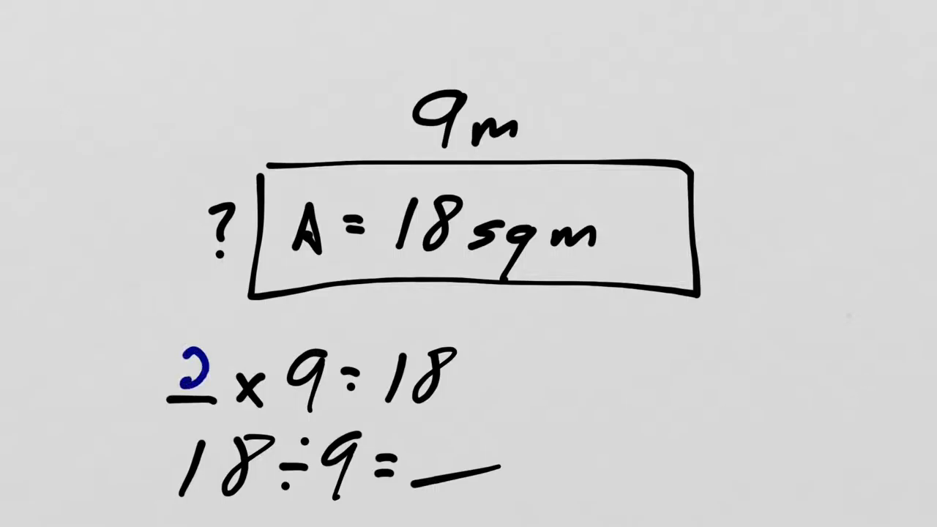
# - Fill both blanks with 2 and label the unknown side 2 m
pyautogui.write('2')
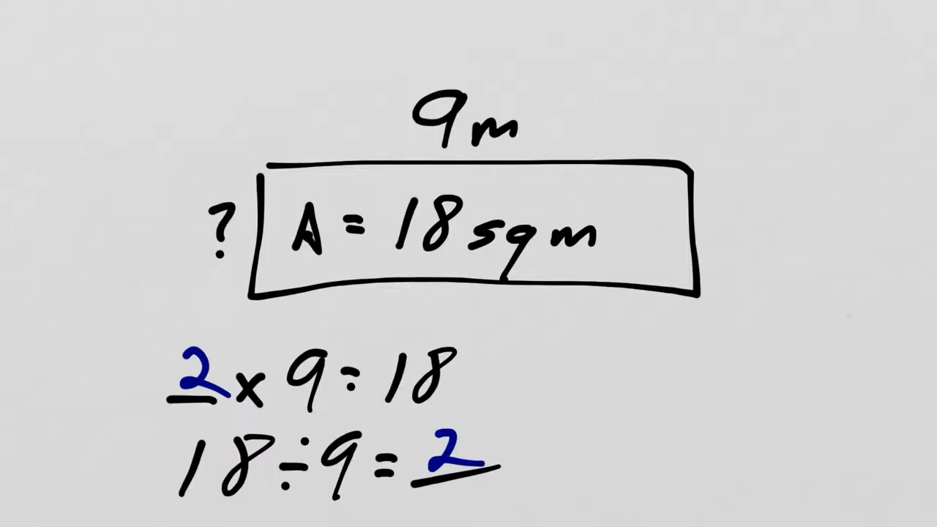
pyautogui.write('2')
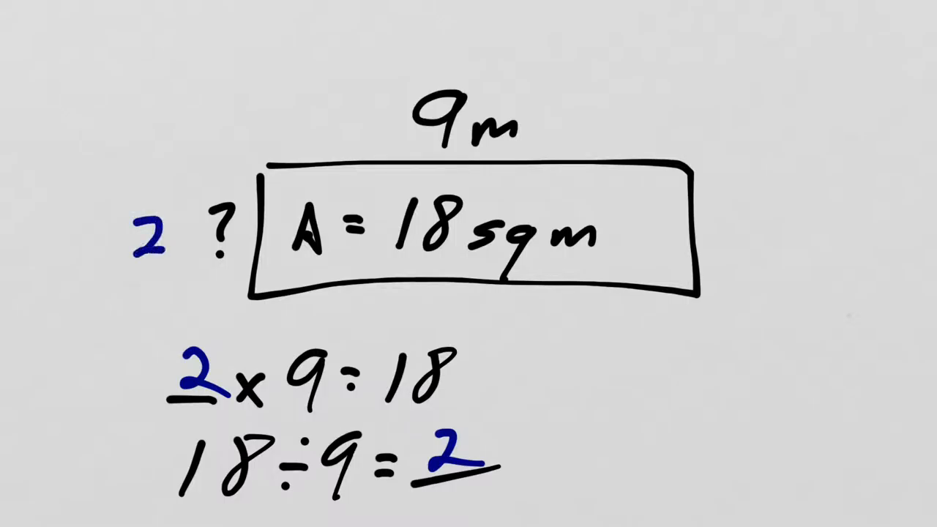
pyautogui.write('m')
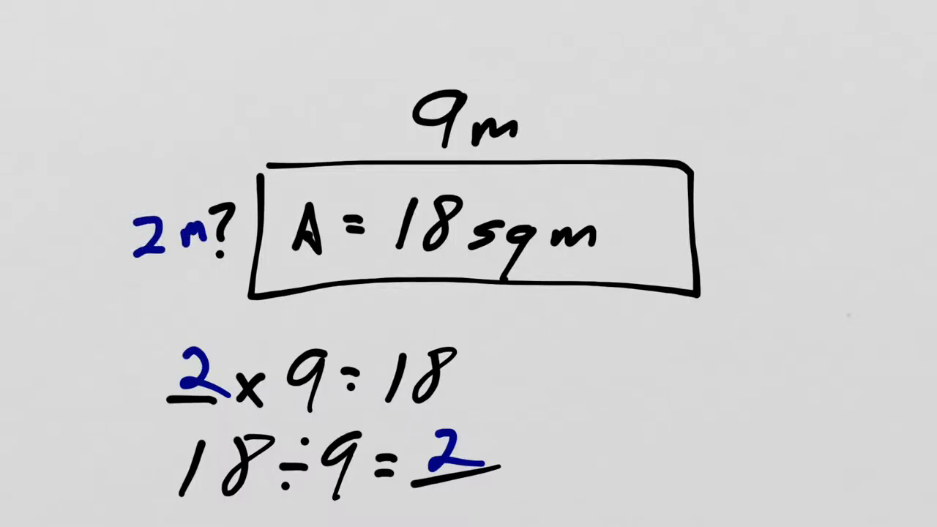